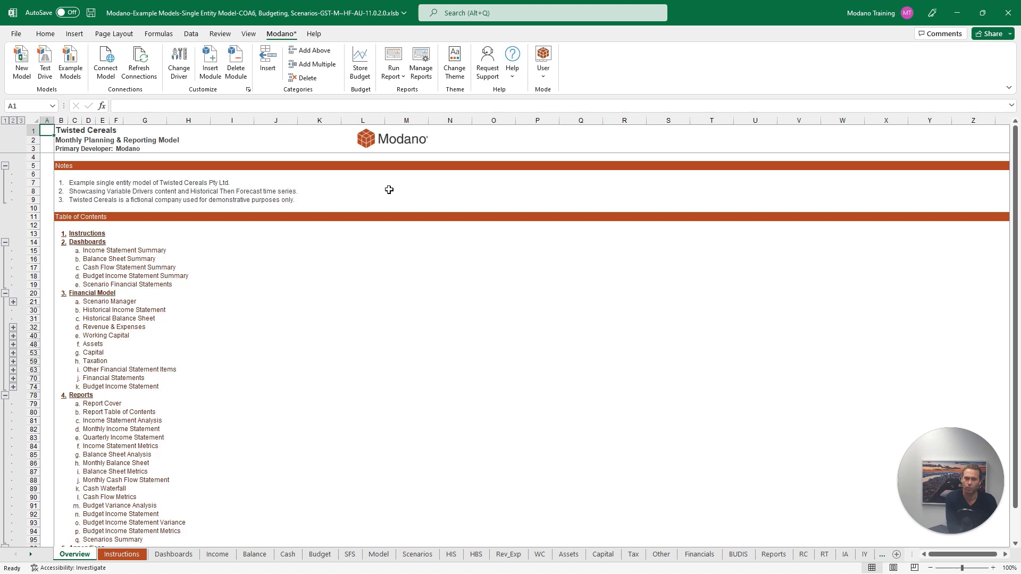
# Step: Switch to the Rev_Exp sheet of the Twisted Cereals model
pyautogui.click(129, 327)
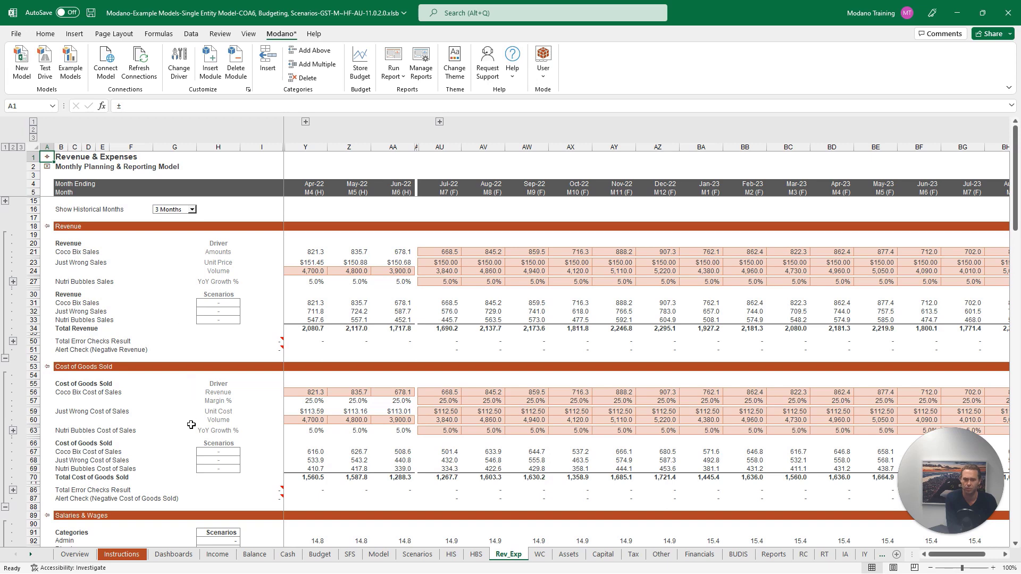
pyautogui.moveTo(188, 390)
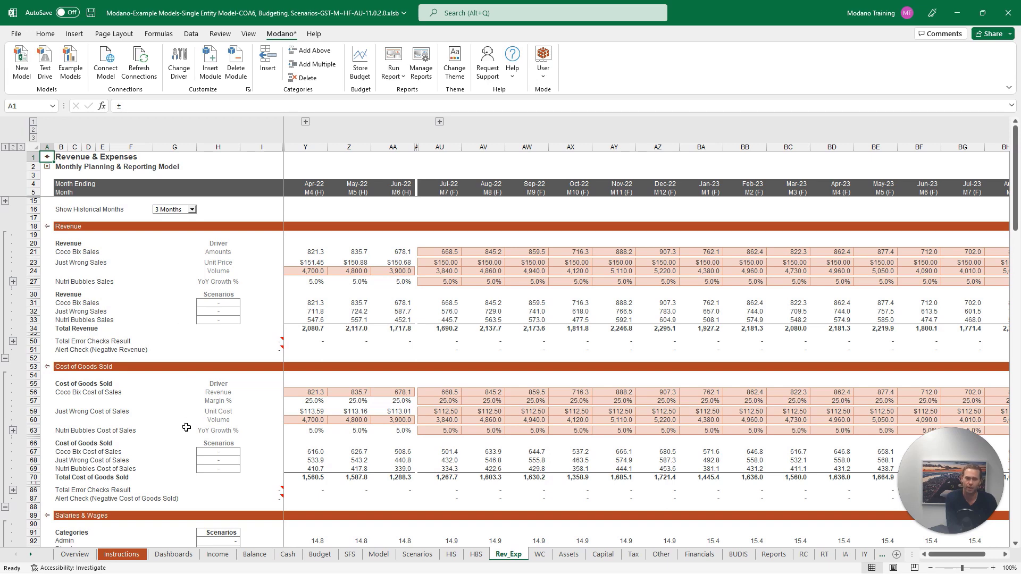
# Step: Scroll to Operating Expenditure and select the Television & Media Advertising driver cell
pyautogui.scroll(-3)
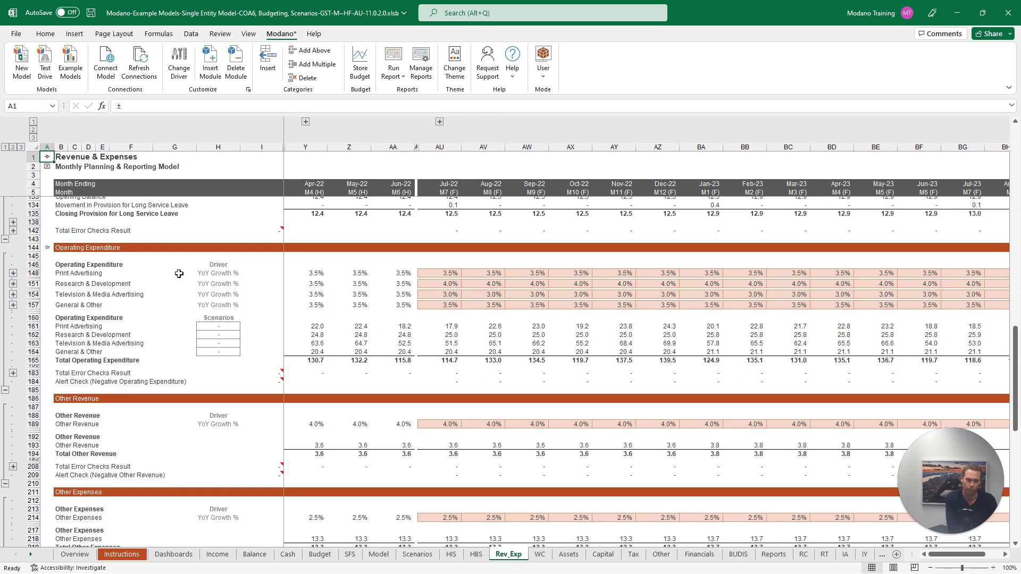
pyautogui.moveTo(182, 299)
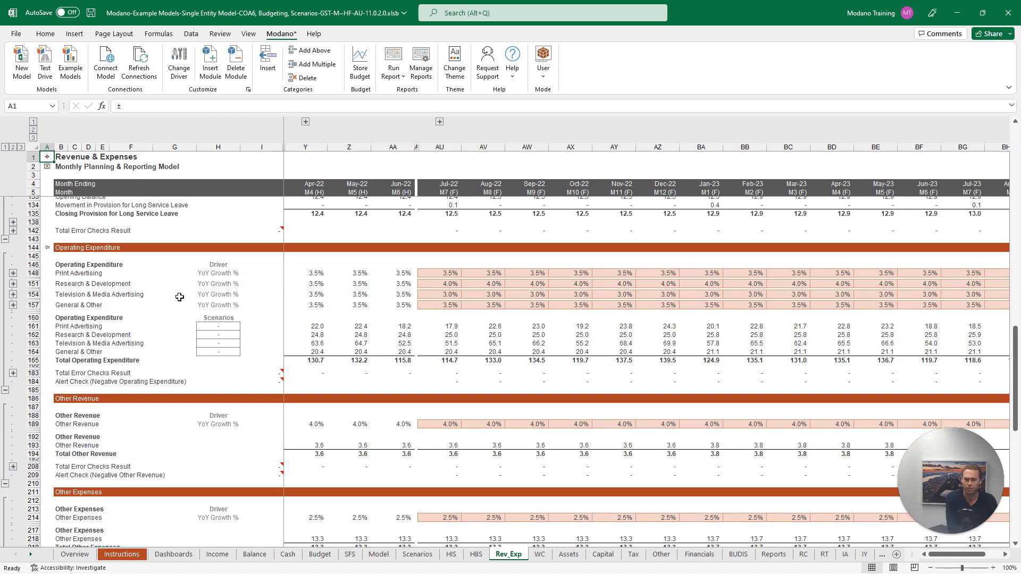
pyautogui.click(218, 294)
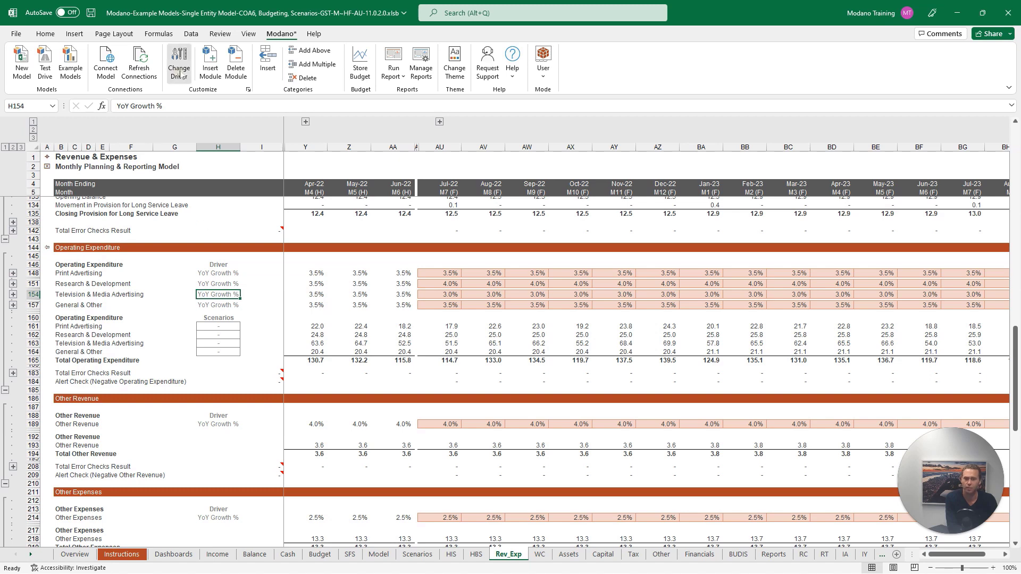
# Step: Change Television & Media Advertising to a Percentage of Total Revenue driver with change scenarios
pyautogui.click(179, 62)
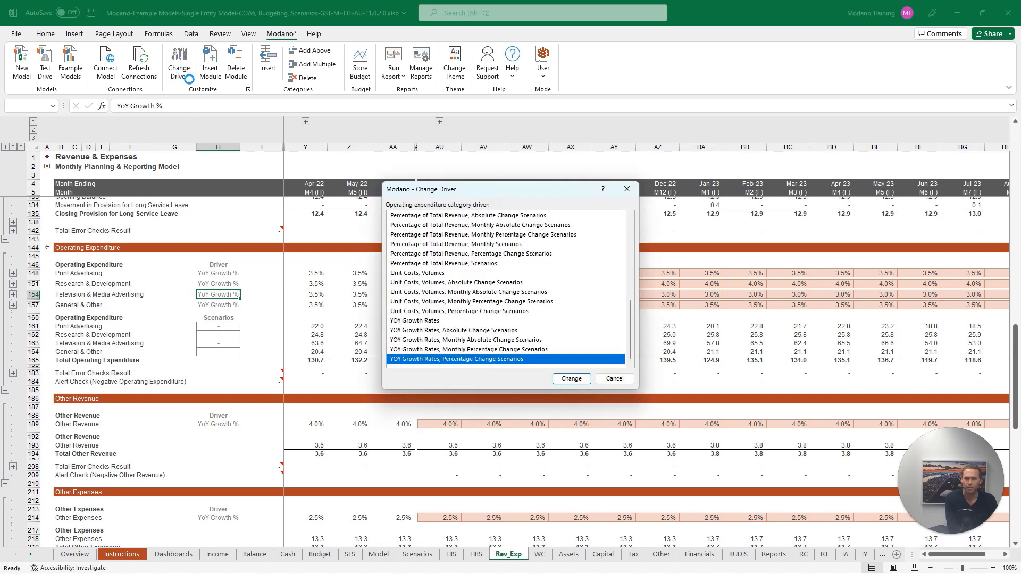
pyautogui.moveTo(627, 331)
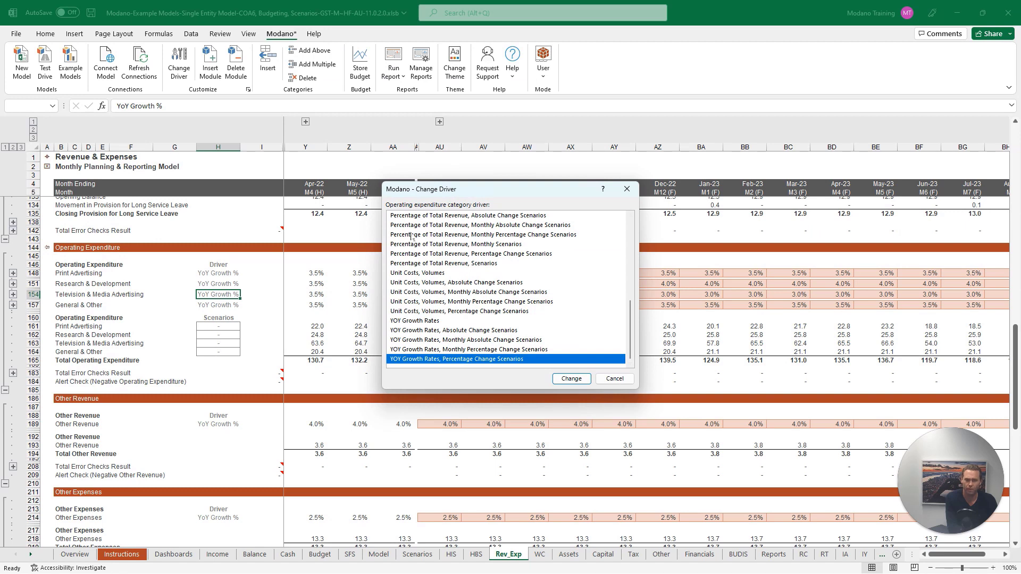
pyautogui.click(469, 253)
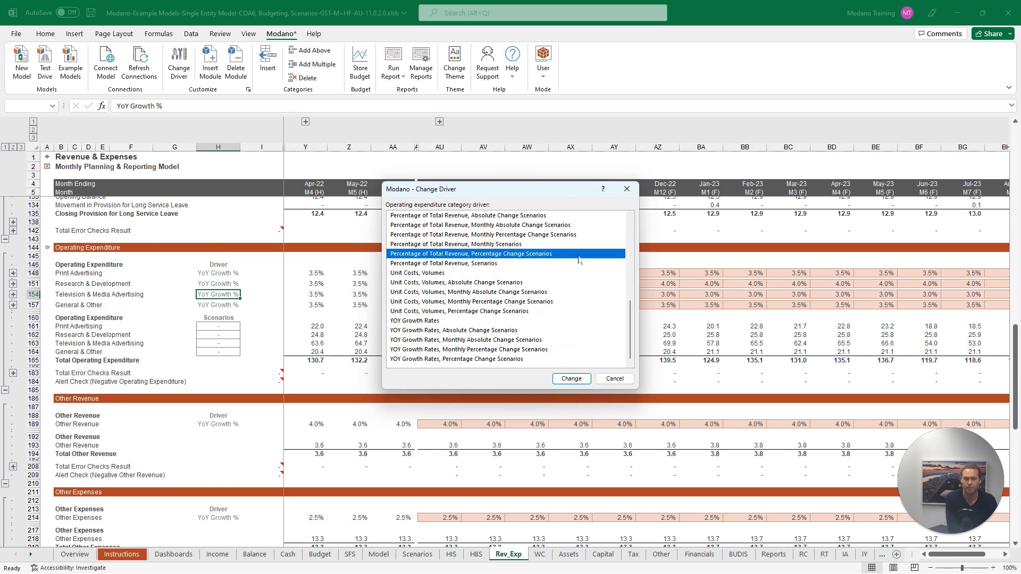
pyautogui.moveTo(571, 378)
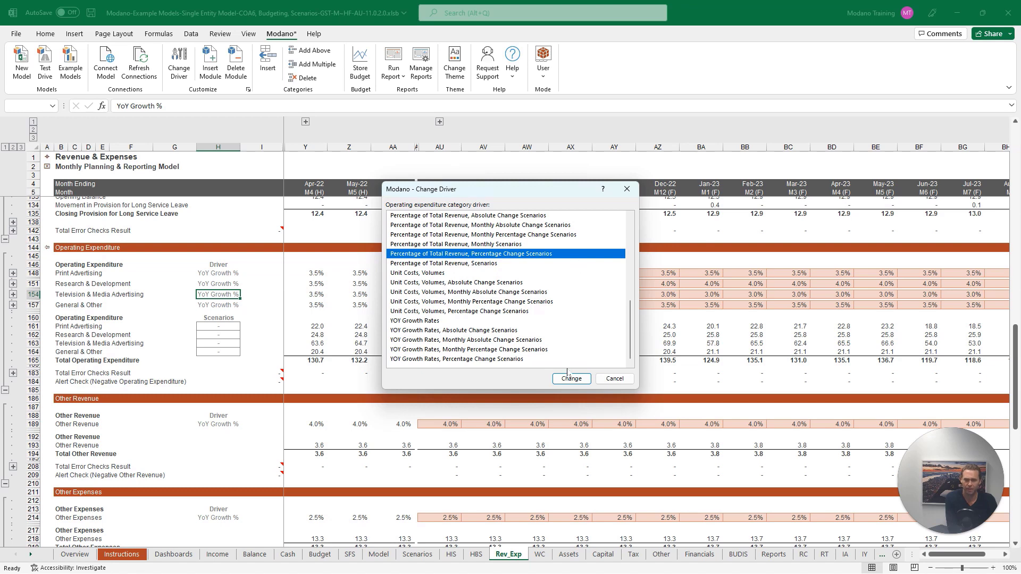
pyautogui.click(571, 378)
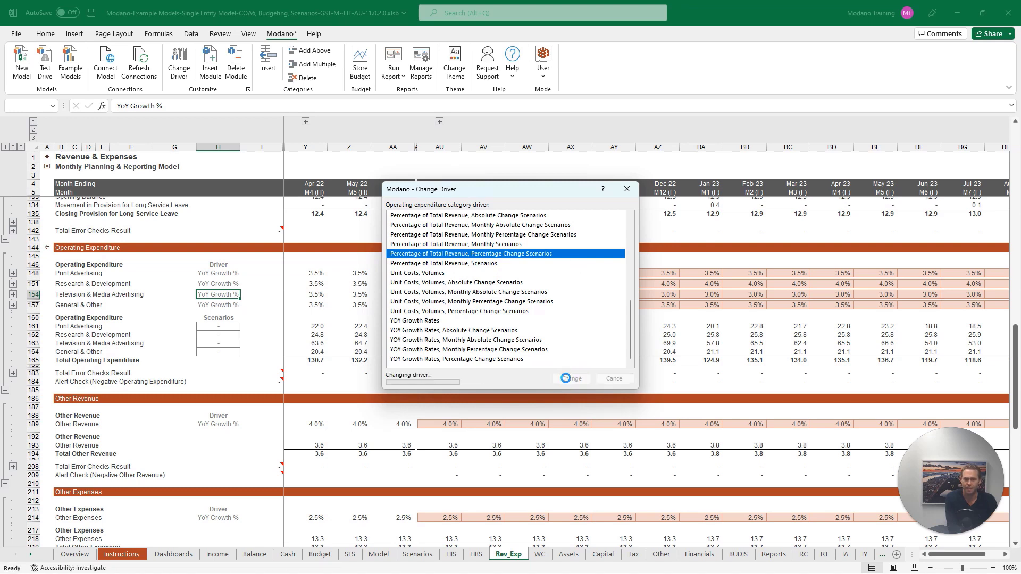
pyautogui.click(571, 378)
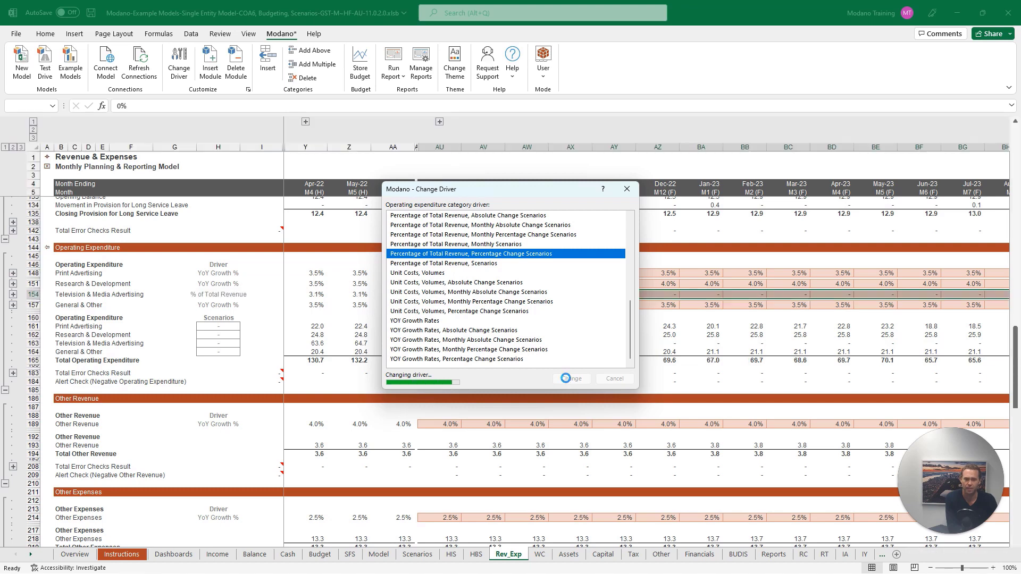
pyautogui.click(571, 378)
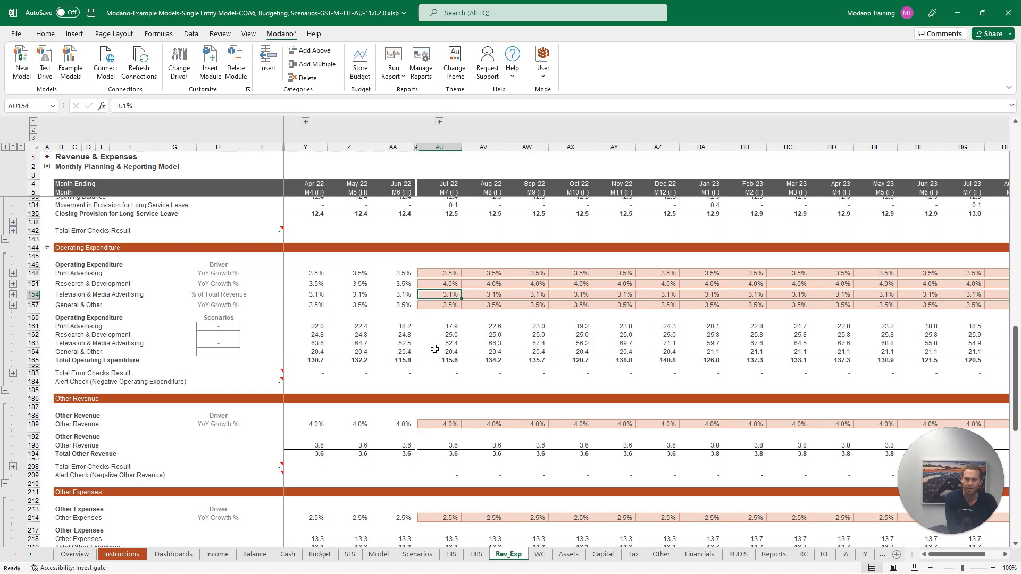
pyautogui.moveTo(166, 284)
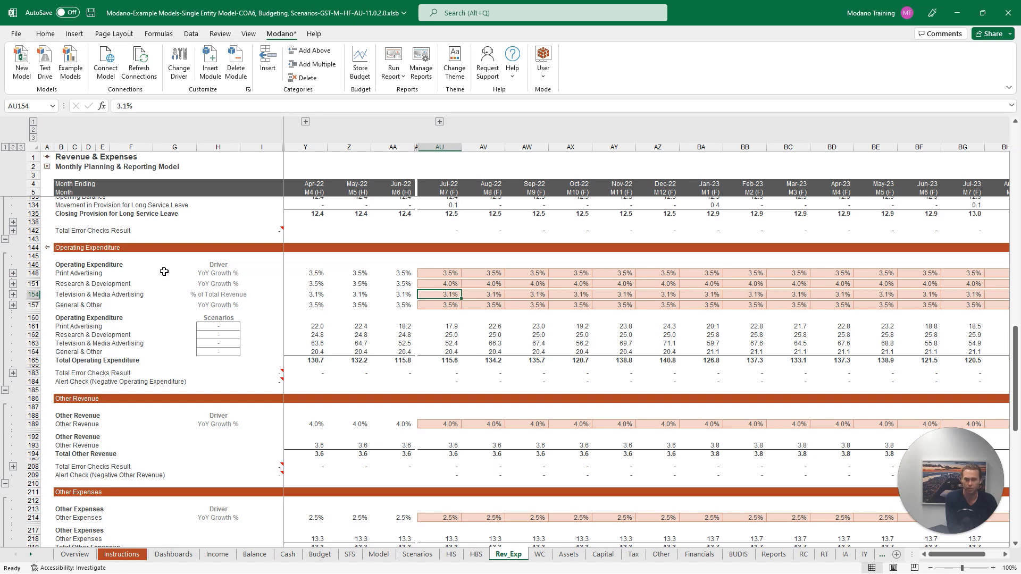
pyautogui.moveTo(182, 273)
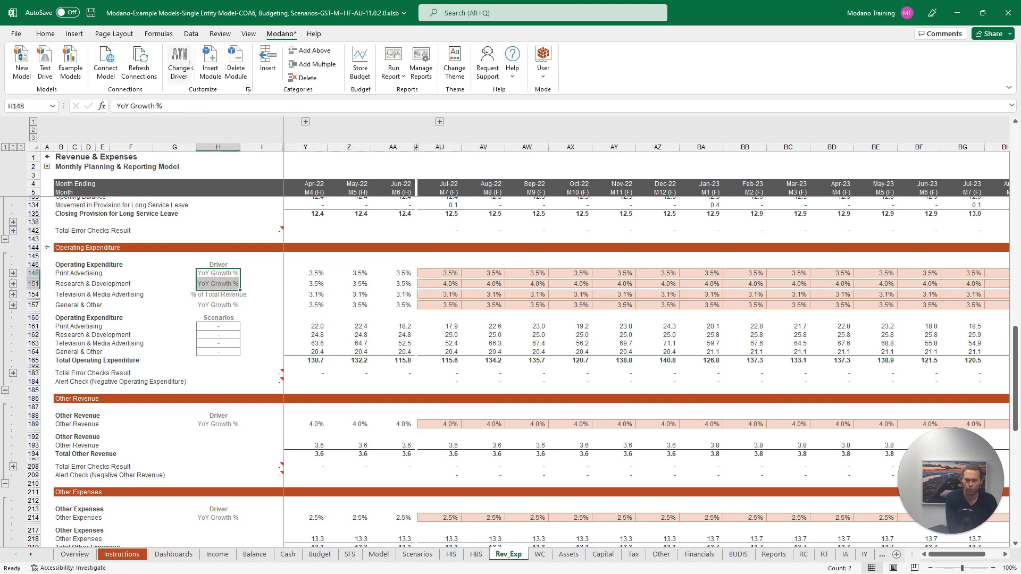
# Step: Change H148:H151 drivers to Percentage of Total Revenue, Percentage Change Scenarios
pyautogui.click(179, 61)
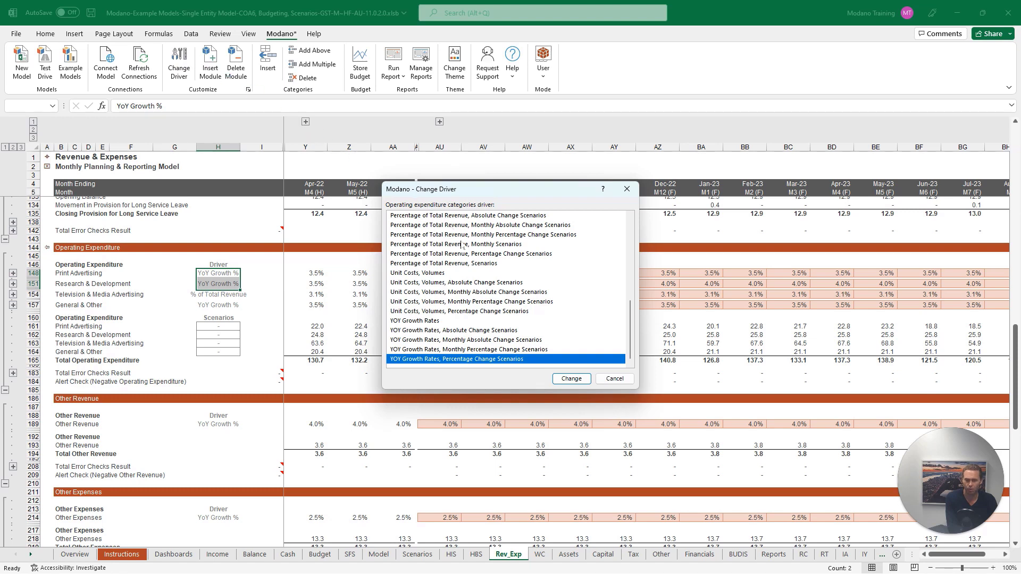
pyautogui.click(571, 378)
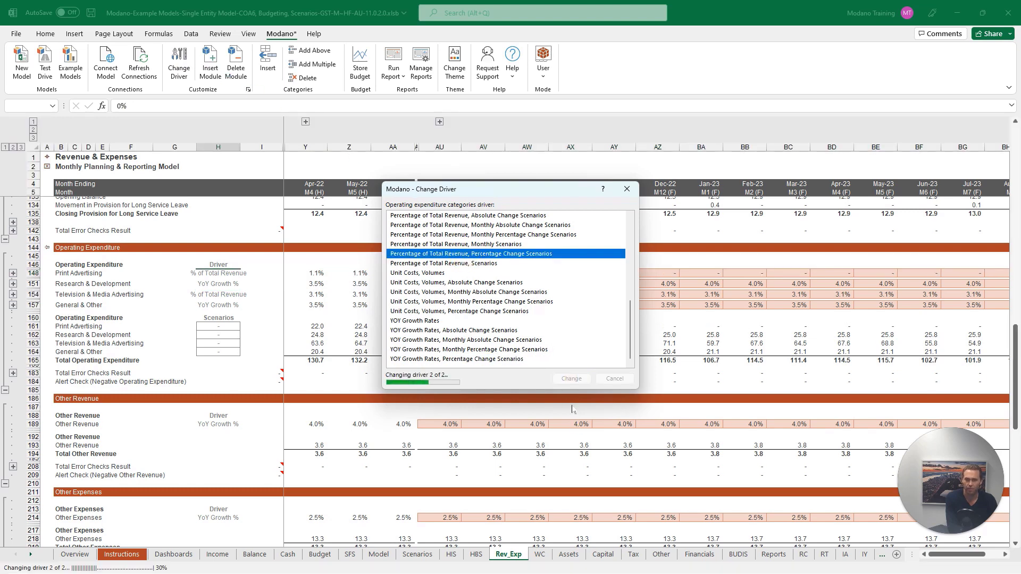
pyautogui.click(571, 378)
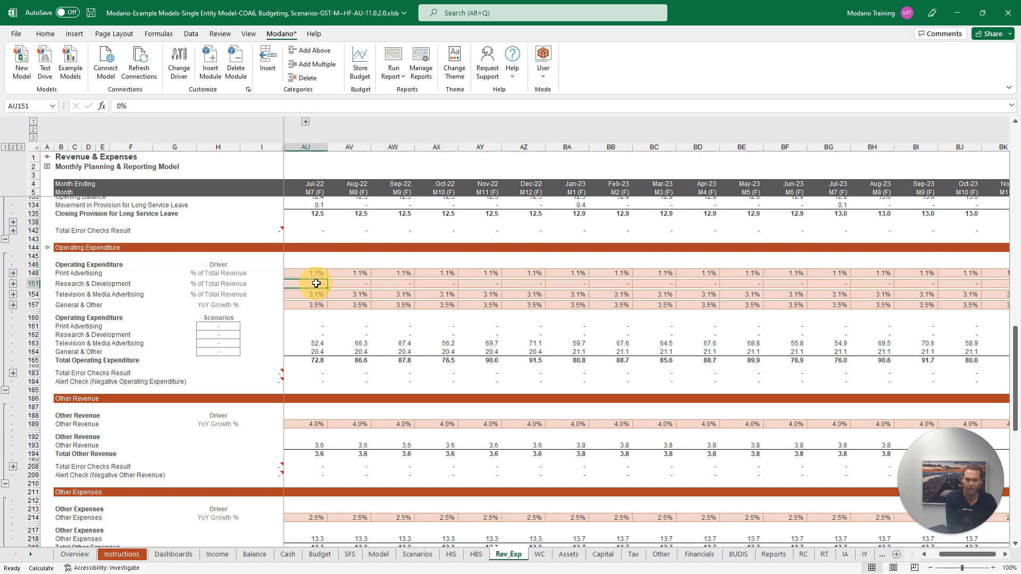
# Step: Enter 1.4% in AU151 as the Research & Development forecast percentage
pyautogui.write('1.4%')
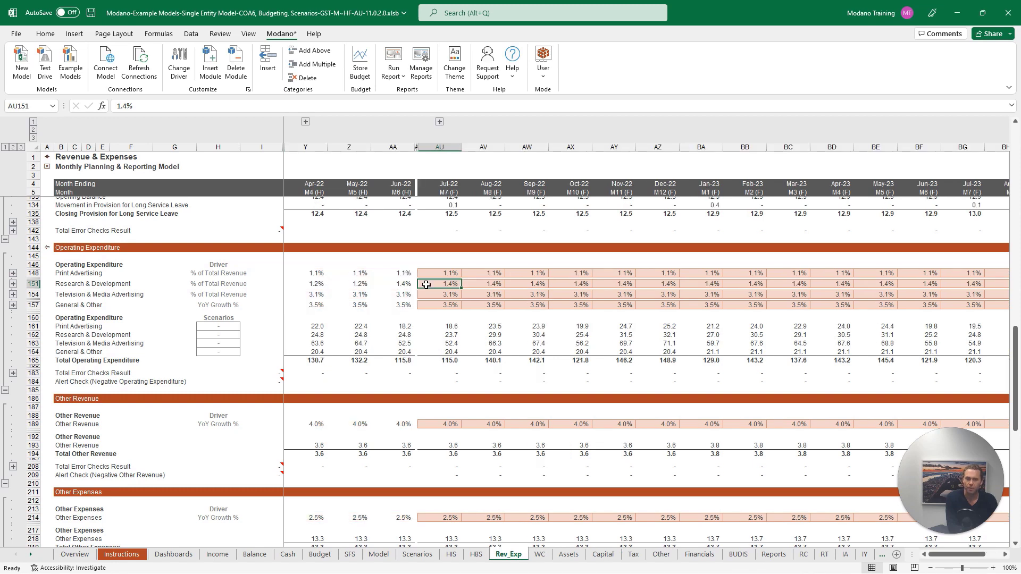
pyautogui.moveTo(424, 285)
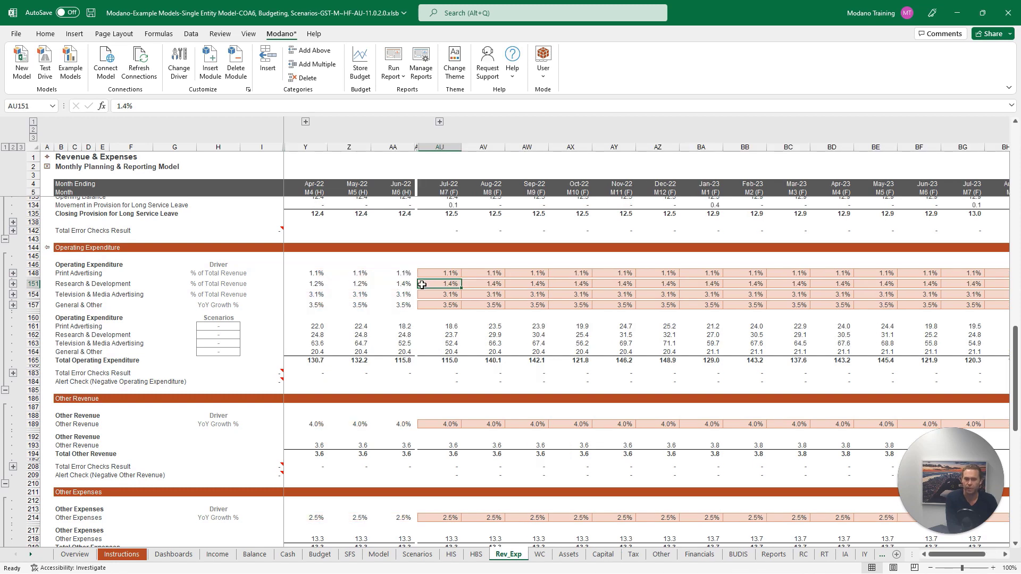